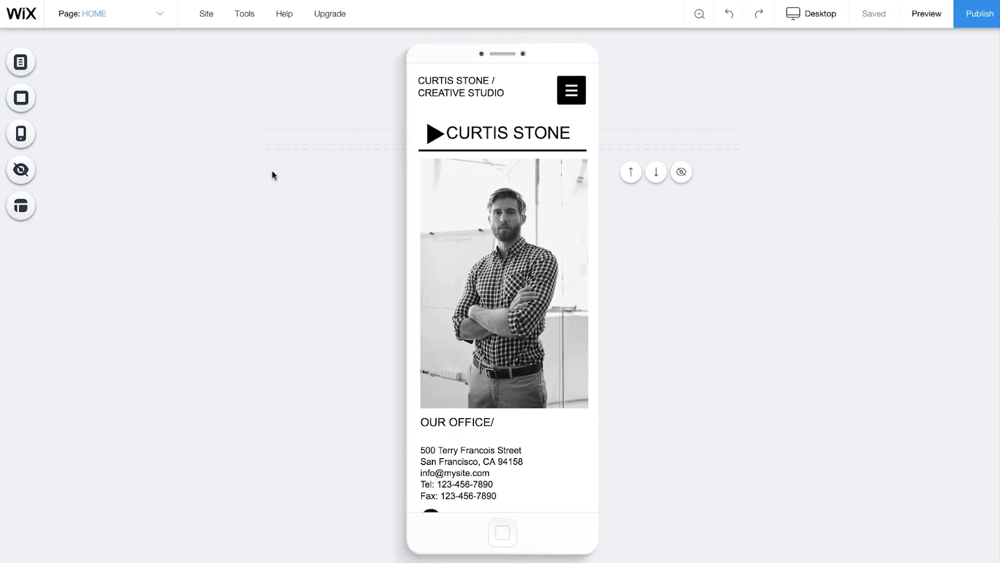
- Hide the arrow graphic beside the heading, then show it again
scroll(down, 3)
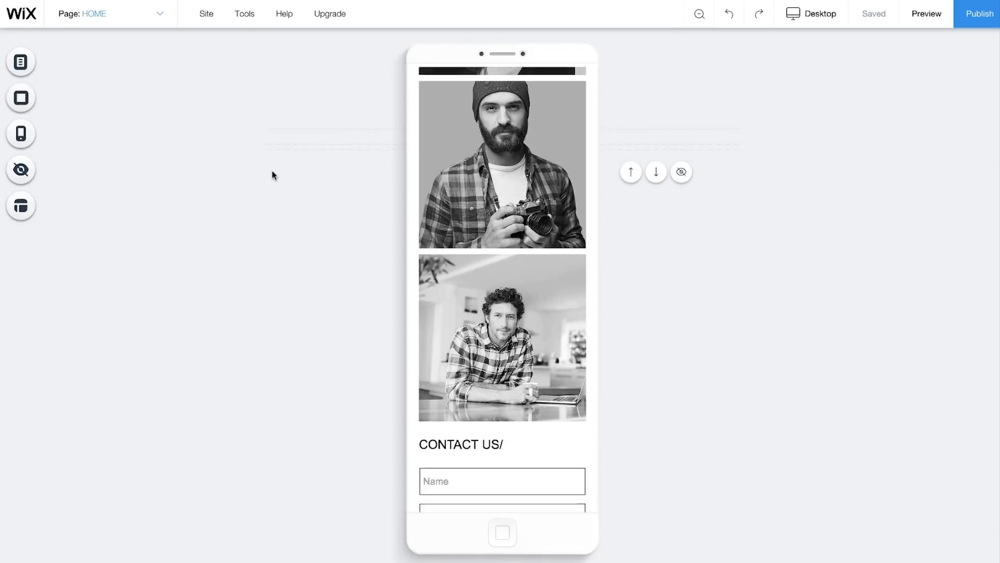
scroll(down, 3)
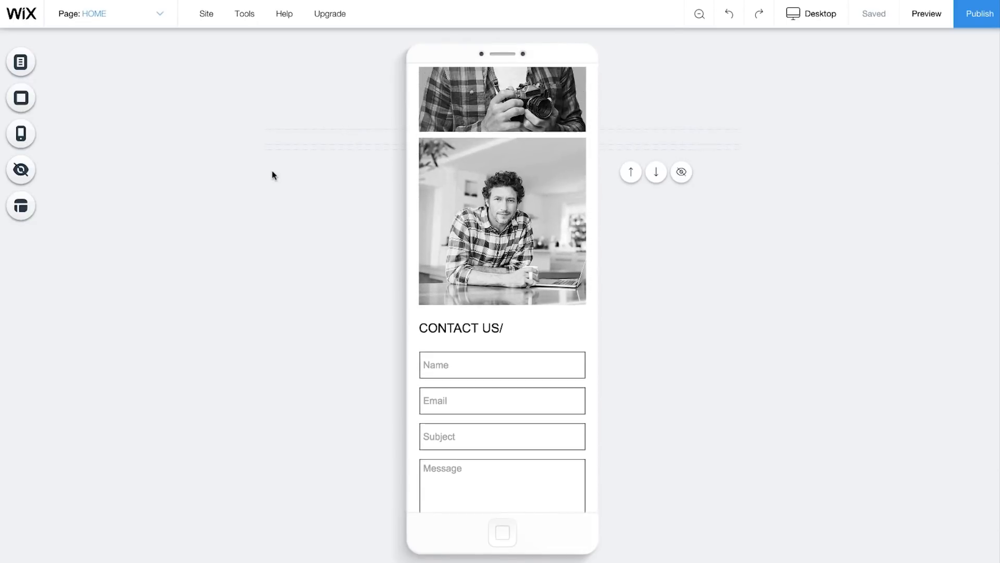
scroll(down, 3)
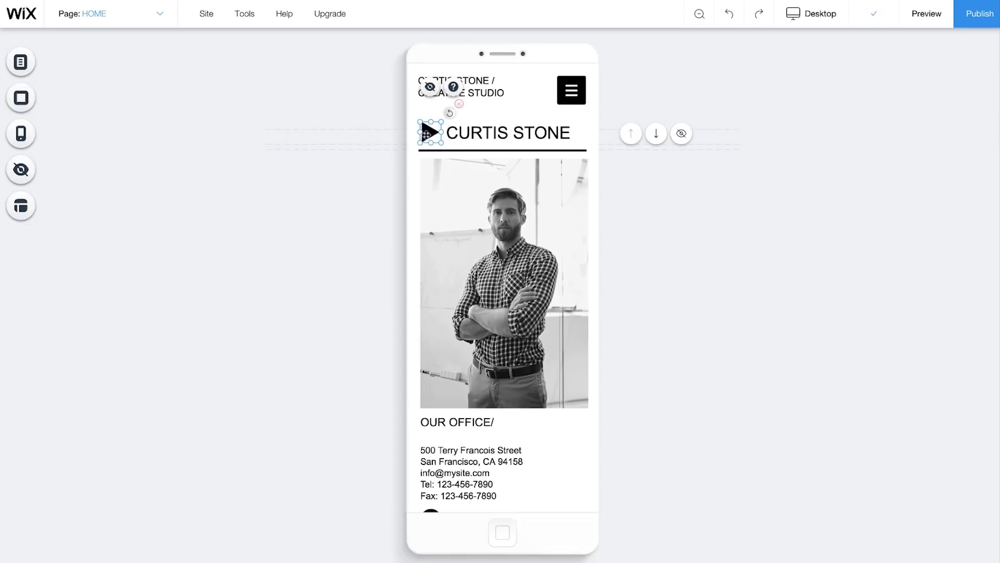
click(20, 170)
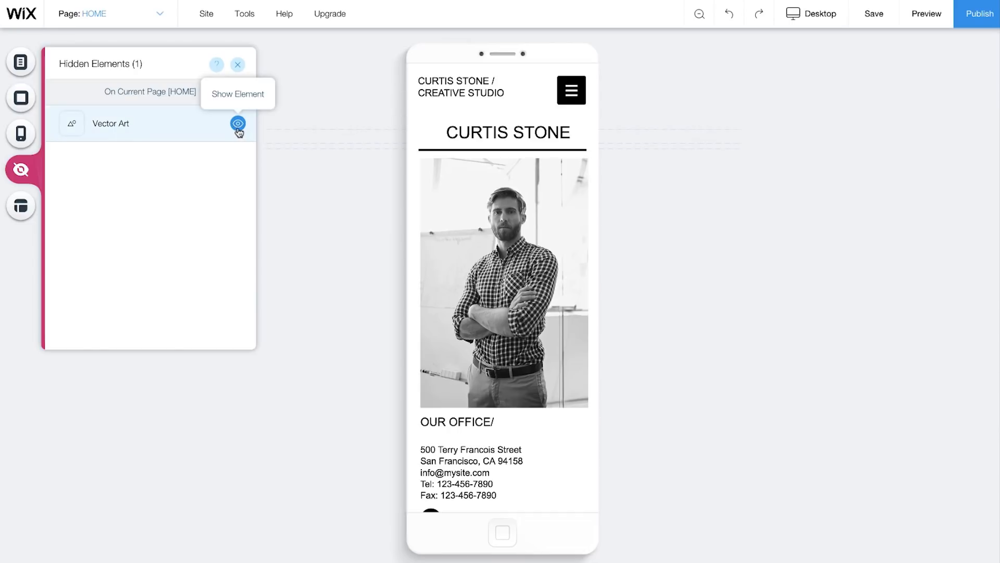
click(238, 123)
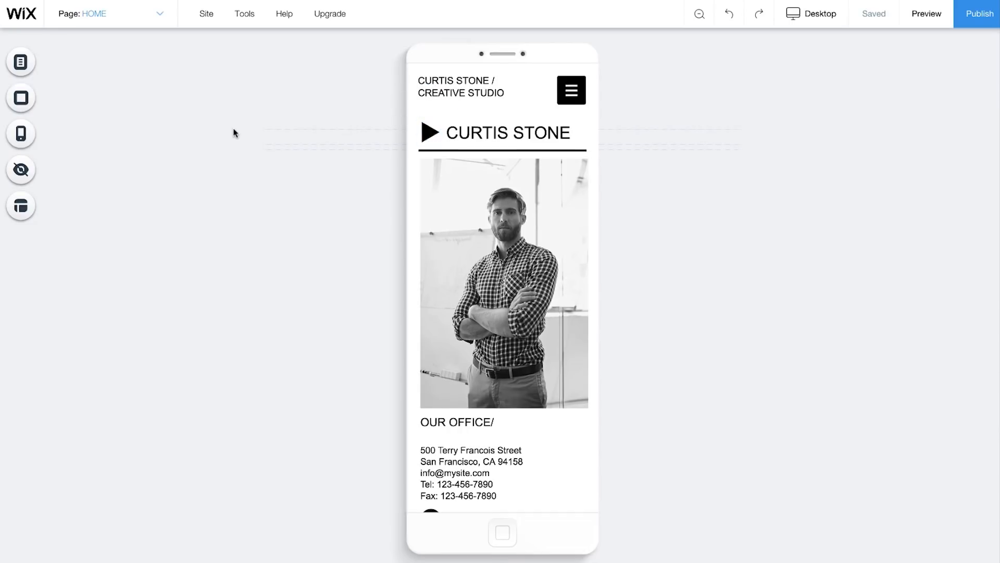
- Scale up the CURTIS STONE heading and crop the portrait photo tighter on the man
click(508, 132)
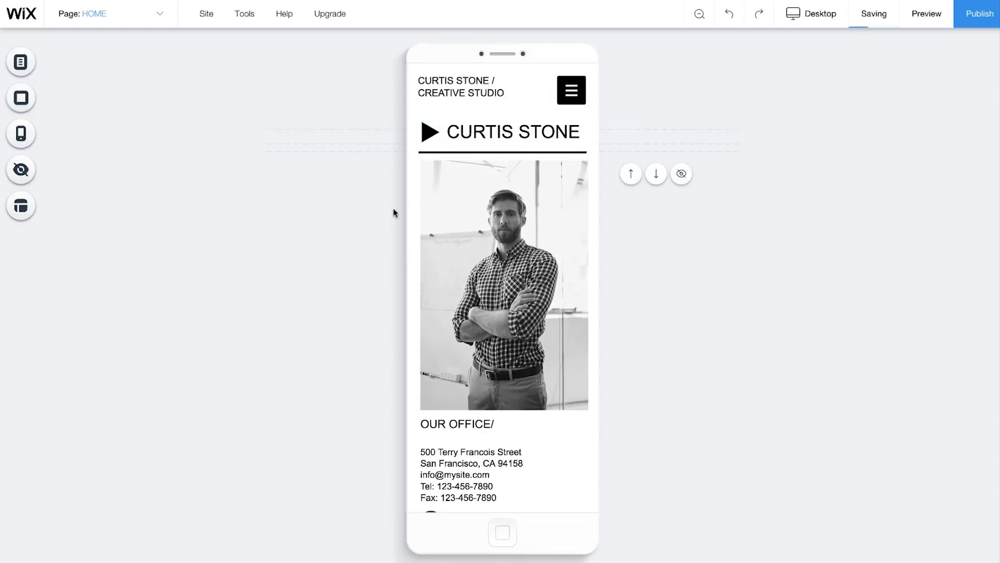
click(503, 285)
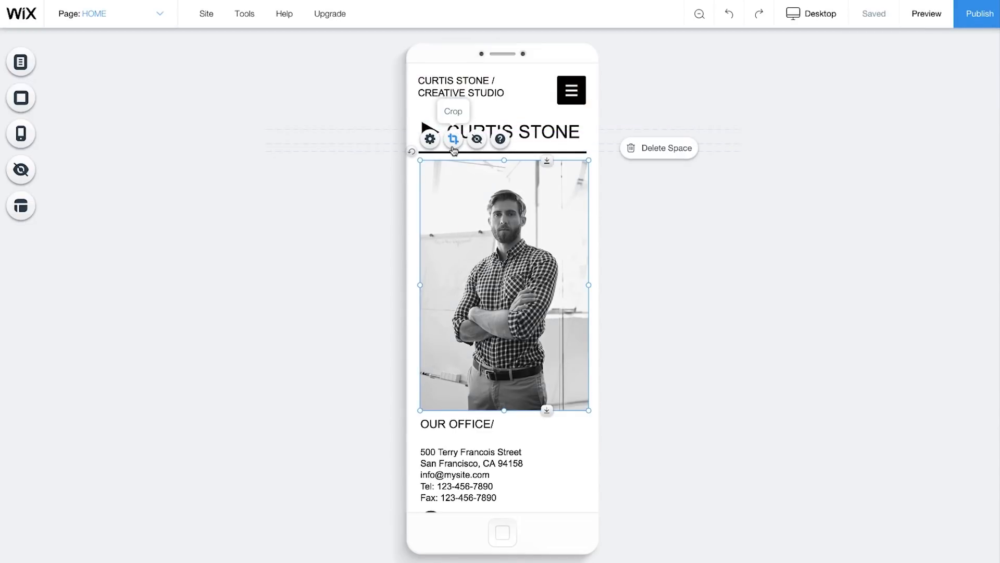
click(453, 140)
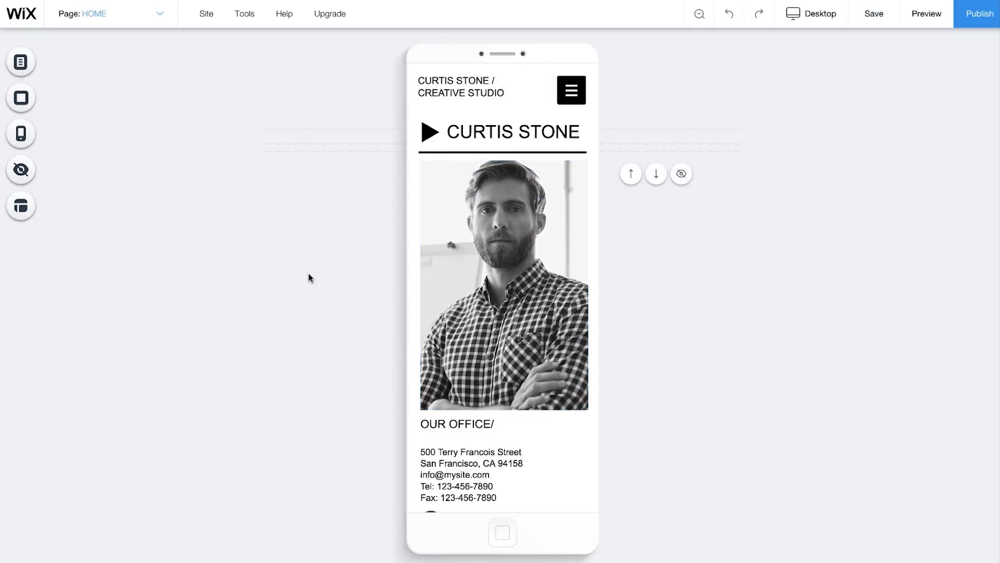
- Add a quick action bar with call, email and Facebook actions from Mobile Tools
click(21, 135)
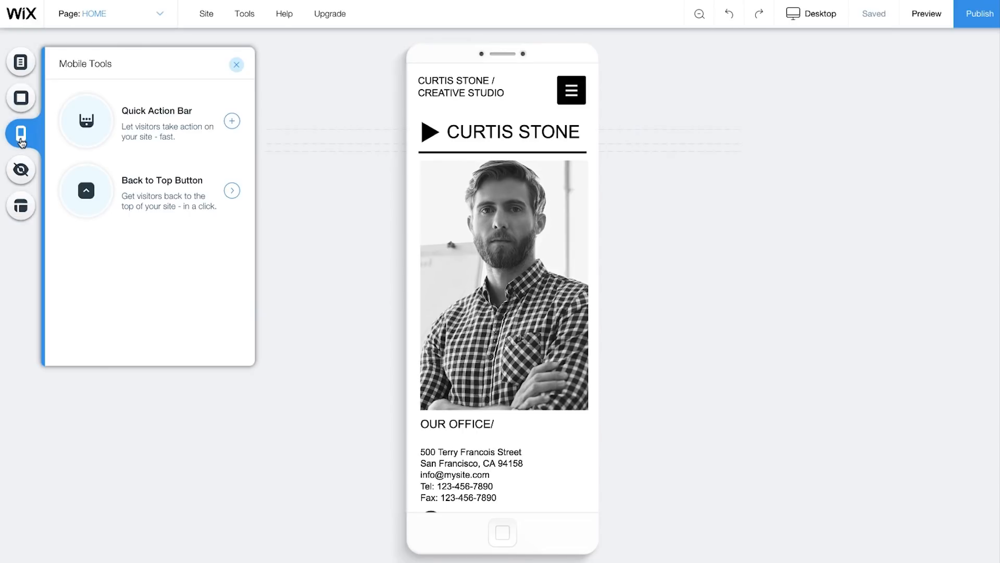
click(231, 121)
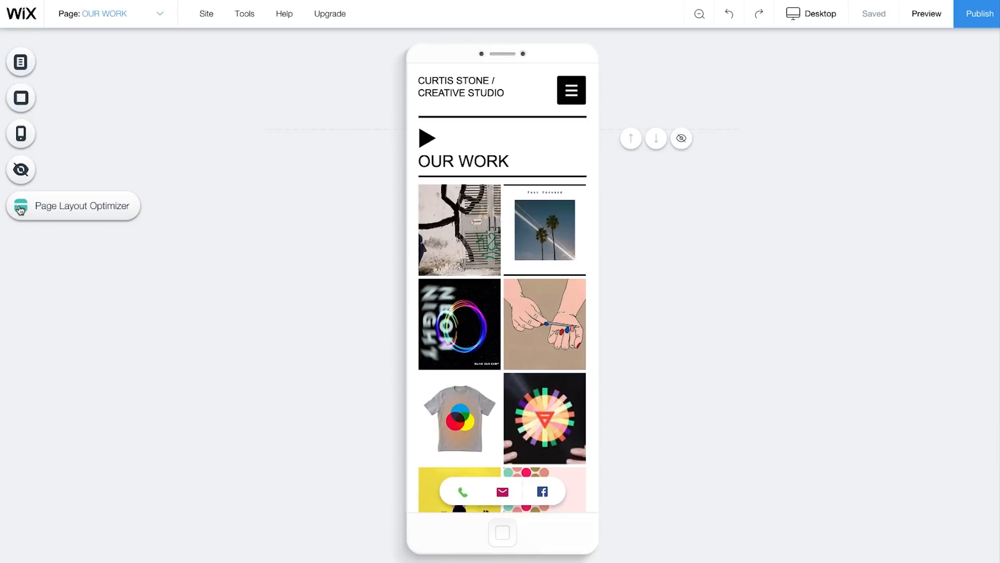
- Bring up the Page Layout Optimizer for the OUR WORK page without running it
click(20, 206)
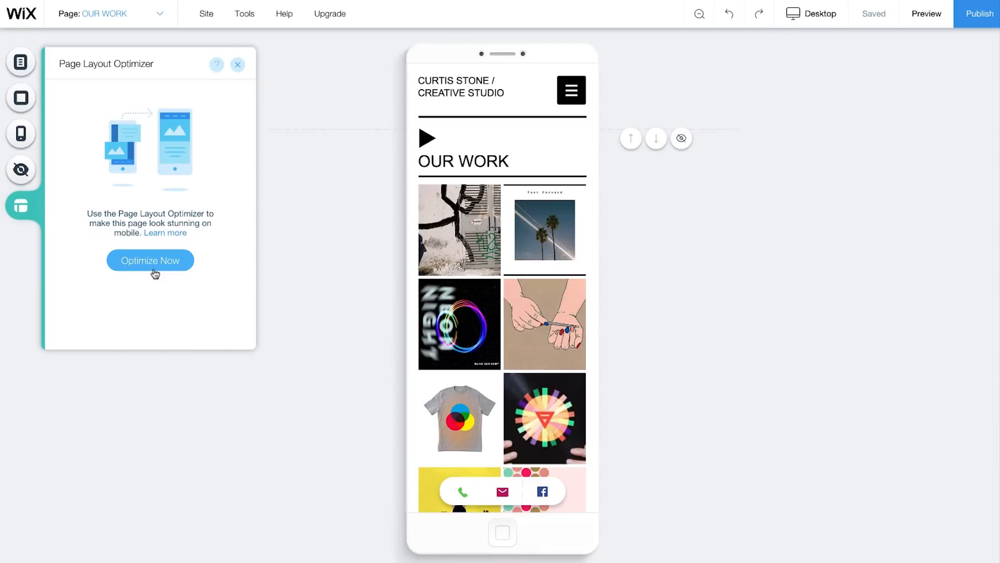